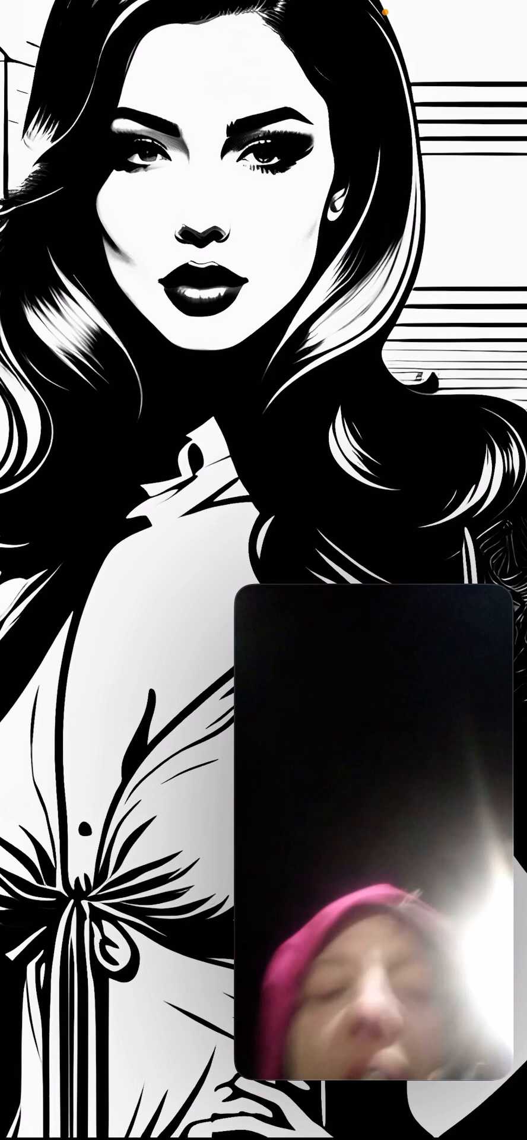
pyautogui.click(373, 821)
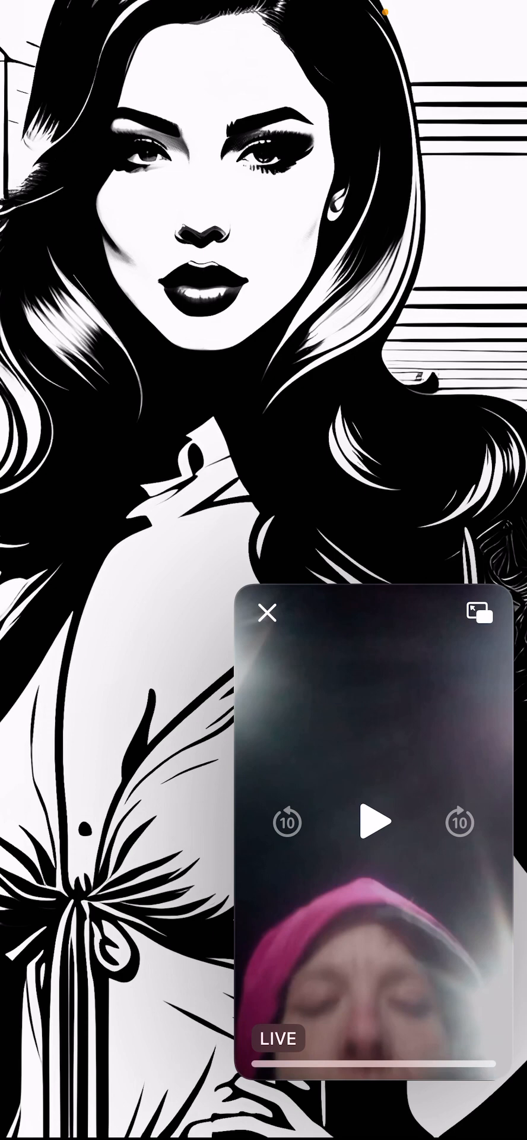
pyautogui.click(374, 820)
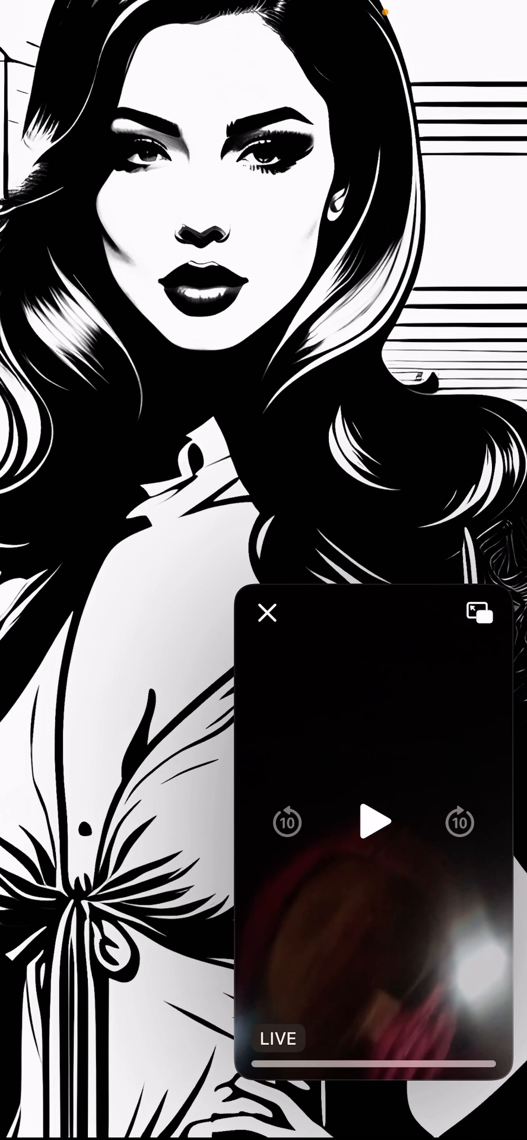
pyautogui.click(374, 820)
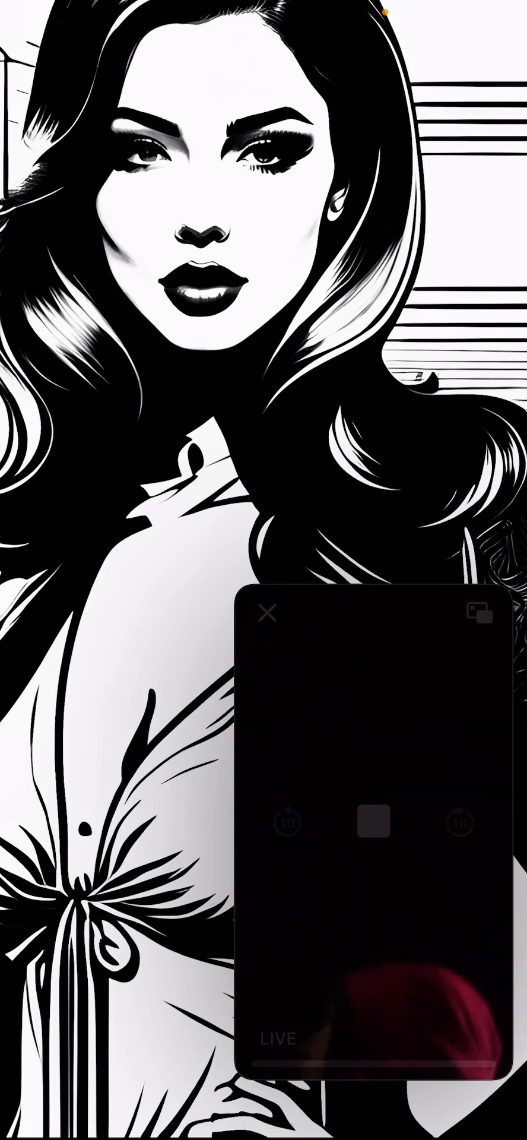
pyautogui.click(372, 822)
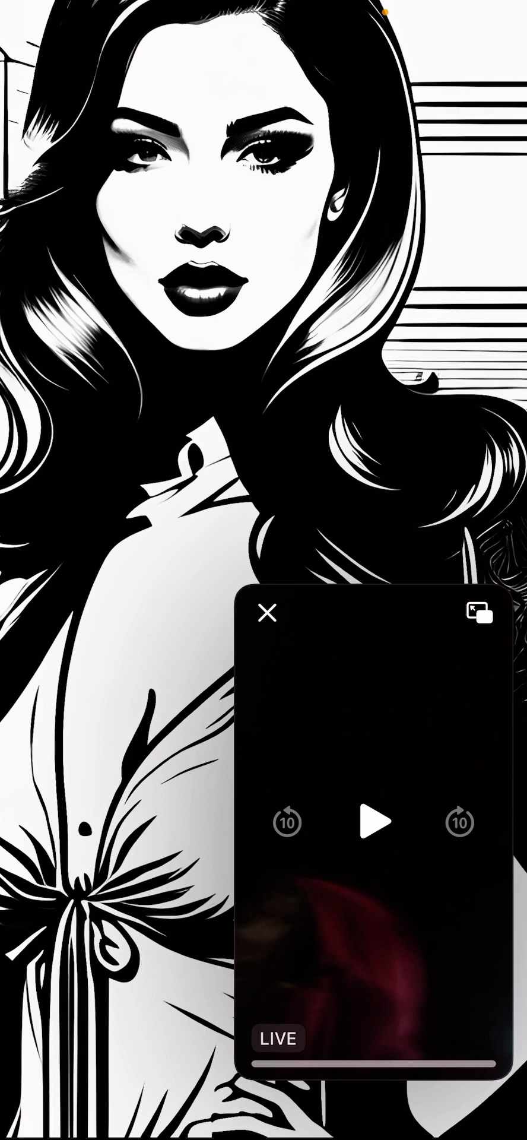
pyautogui.click(374, 820)
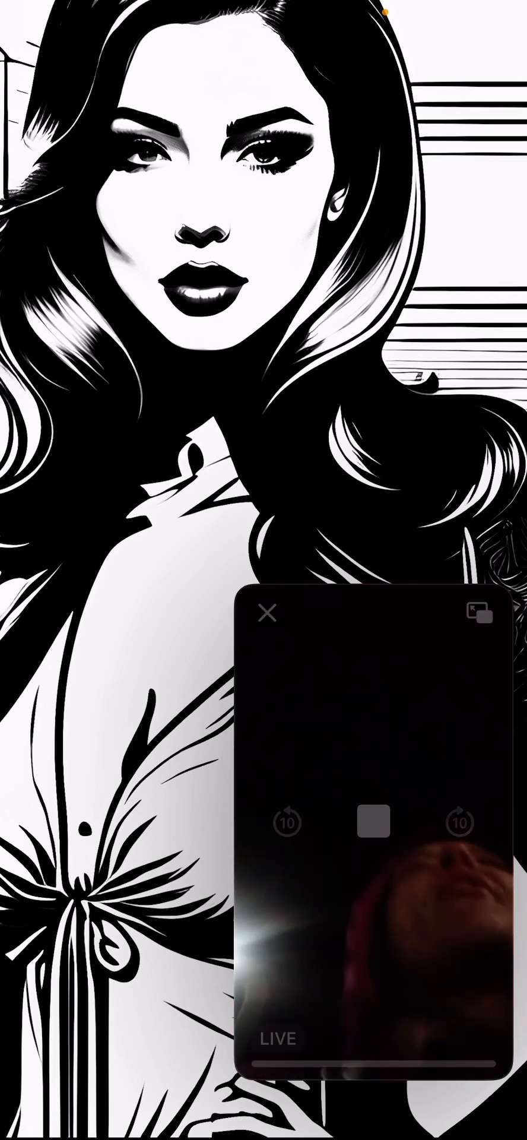
pyautogui.click(374, 820)
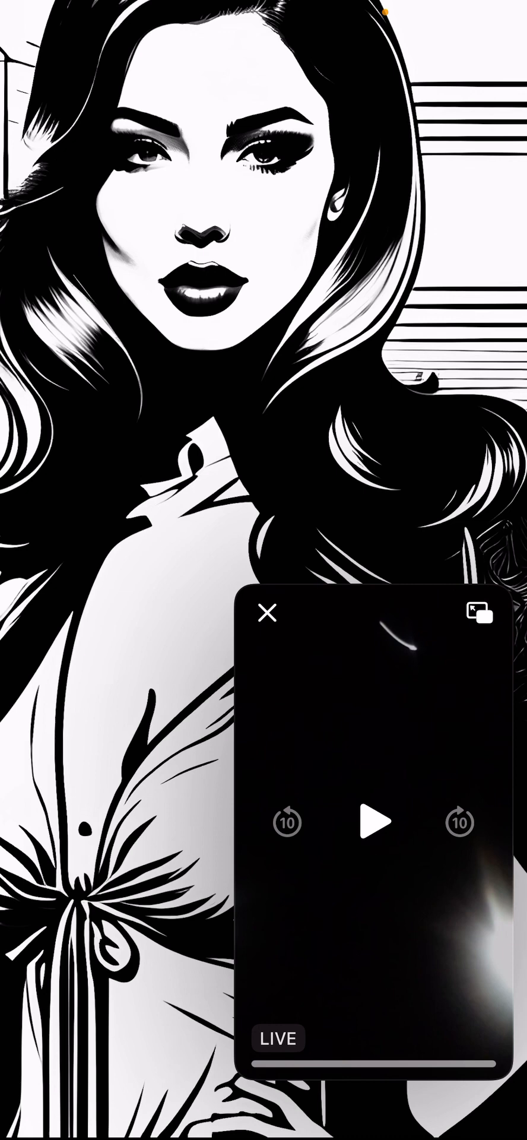
pyautogui.click(374, 820)
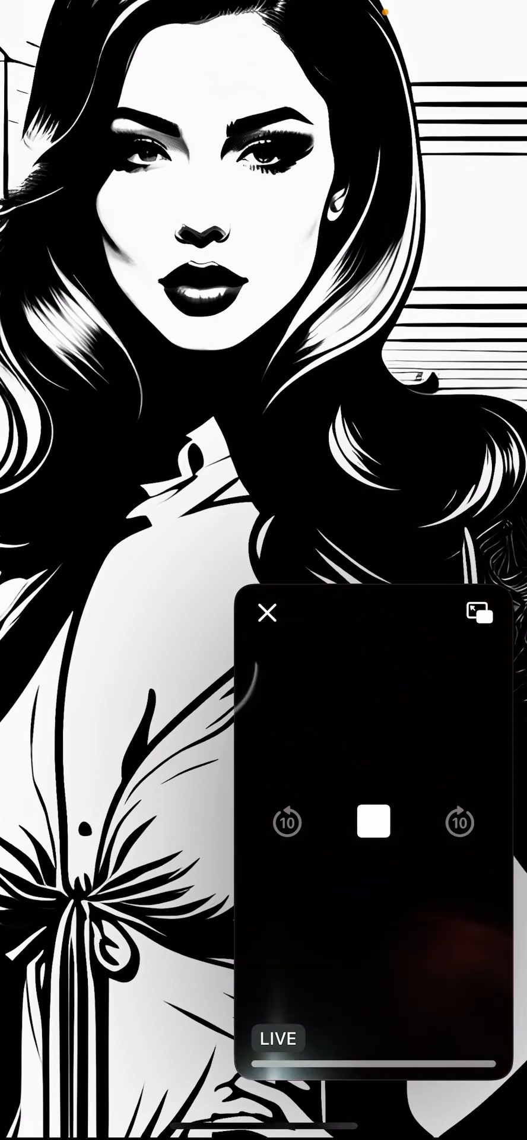
pyautogui.click(269, 611)
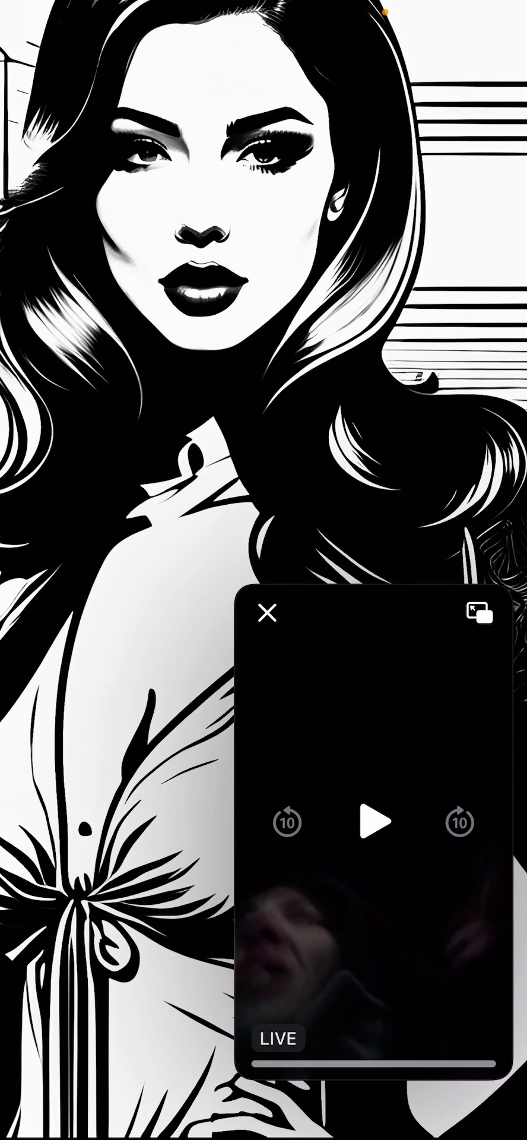
pyautogui.click(373, 822)
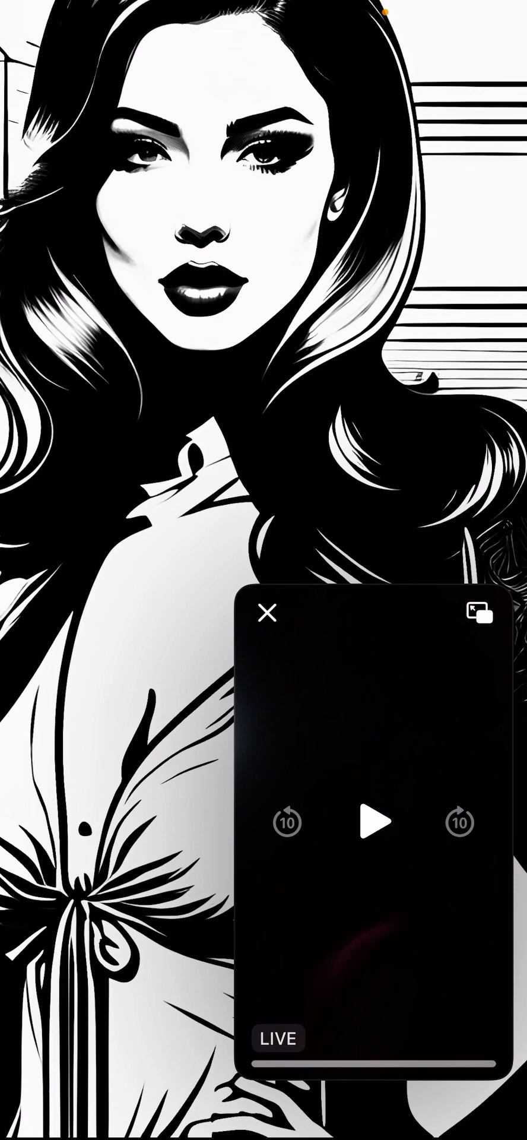
pyautogui.click(373, 821)
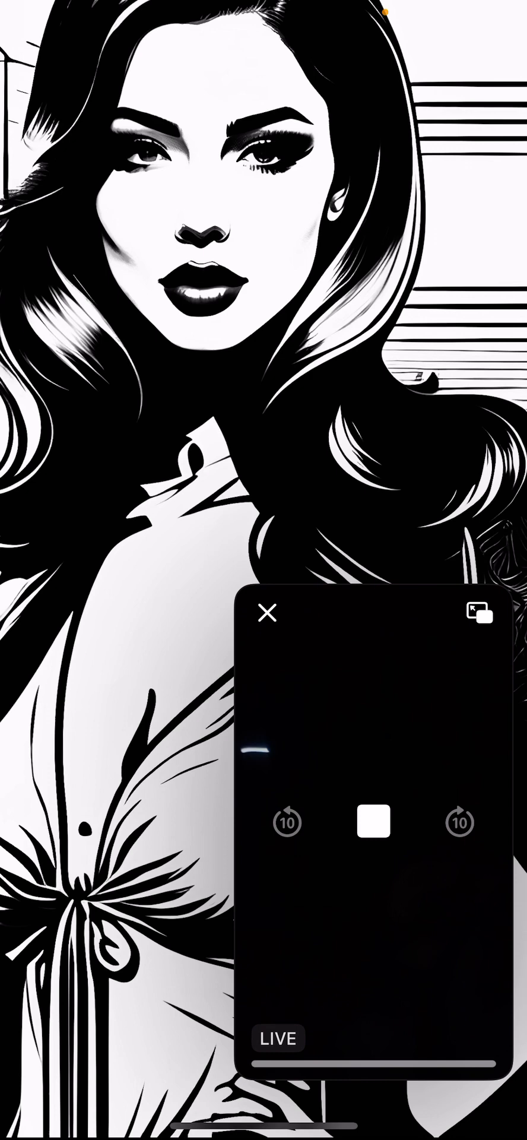
pyautogui.click(269, 611)
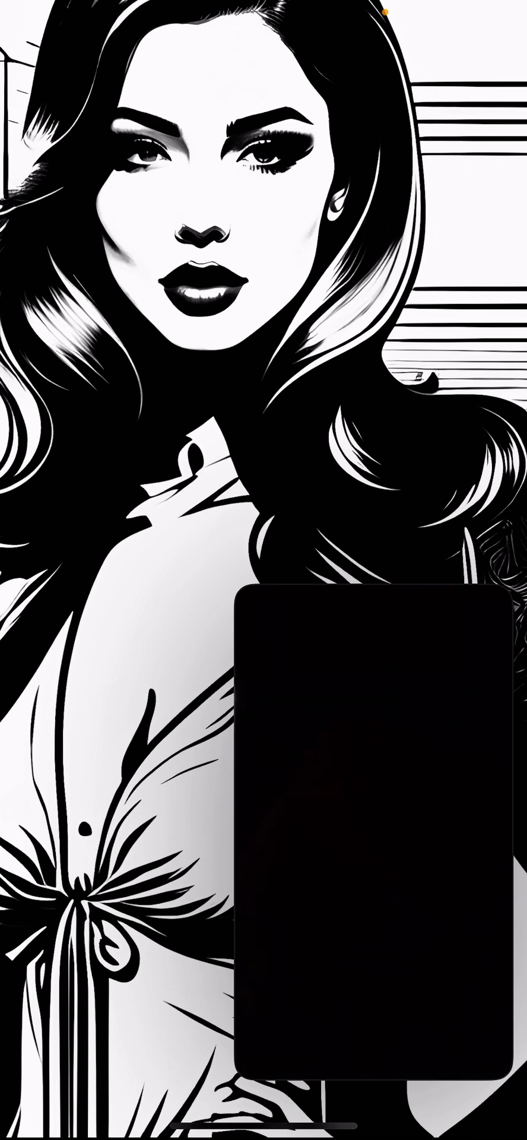